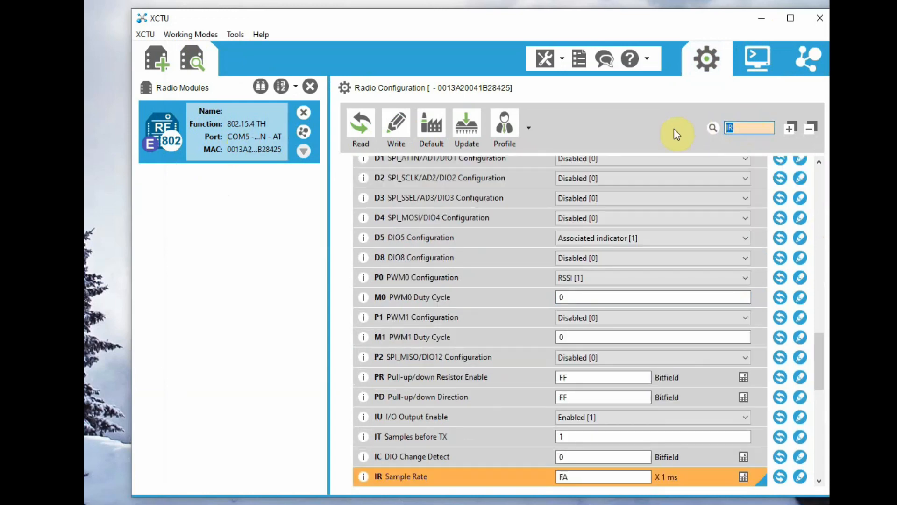
Search for D0 and set the first module's D1 line to ADC [2].
type("D0")
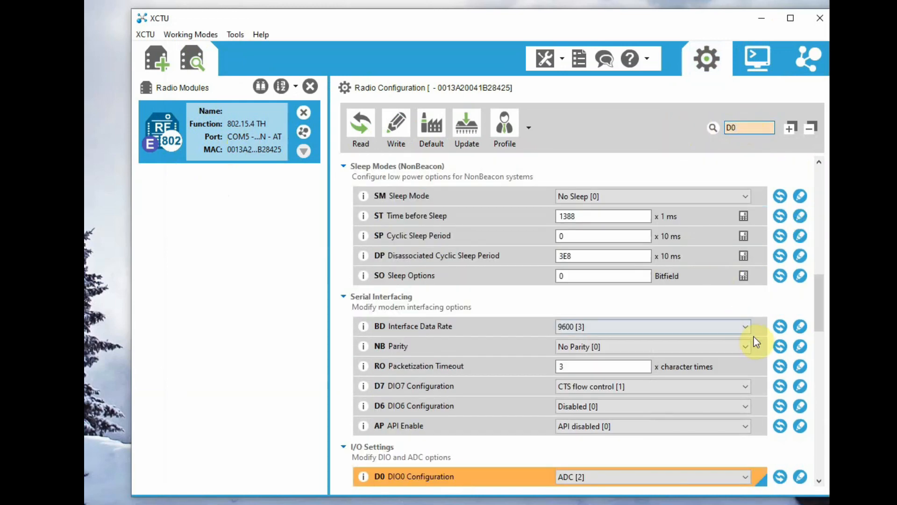
scroll("down", 3)
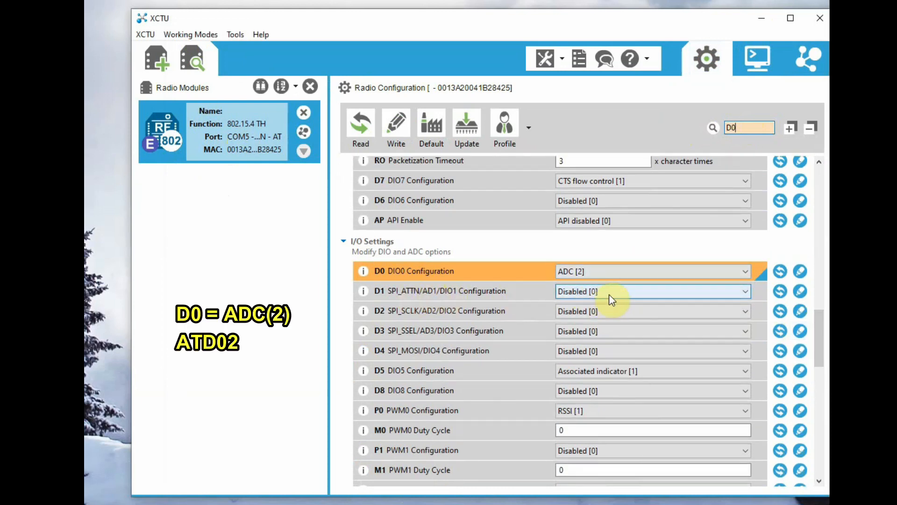
left_click(744, 290)
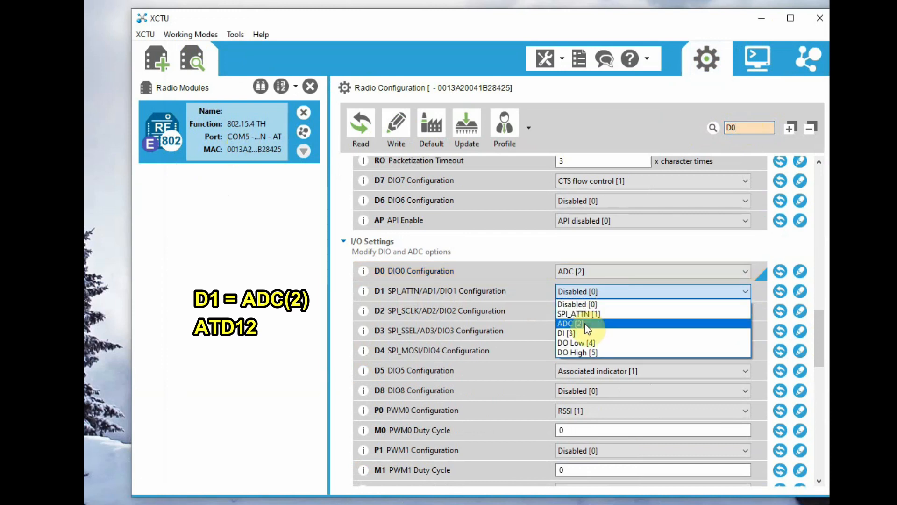
left_click(569, 323)
type("IT")
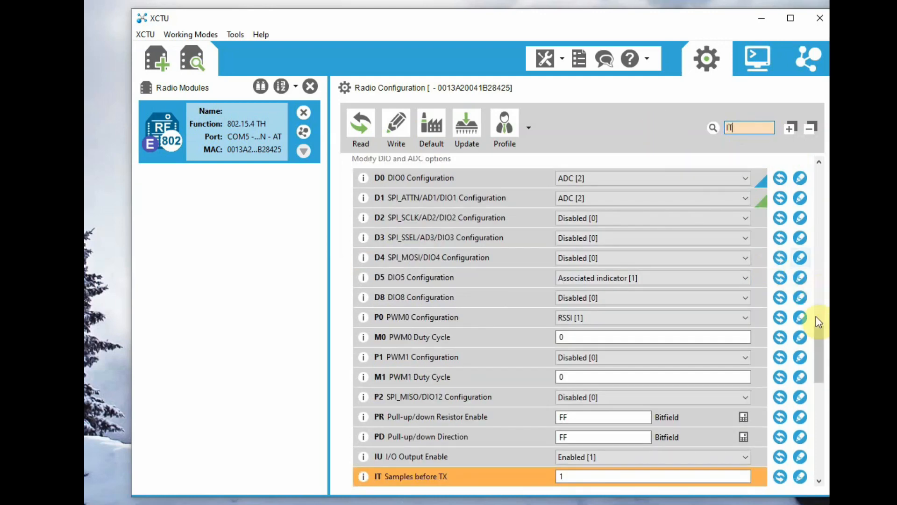
Replace the 250 ms sample interval with 100 ms, making IR 64.
scroll("down", 3)
type("R")
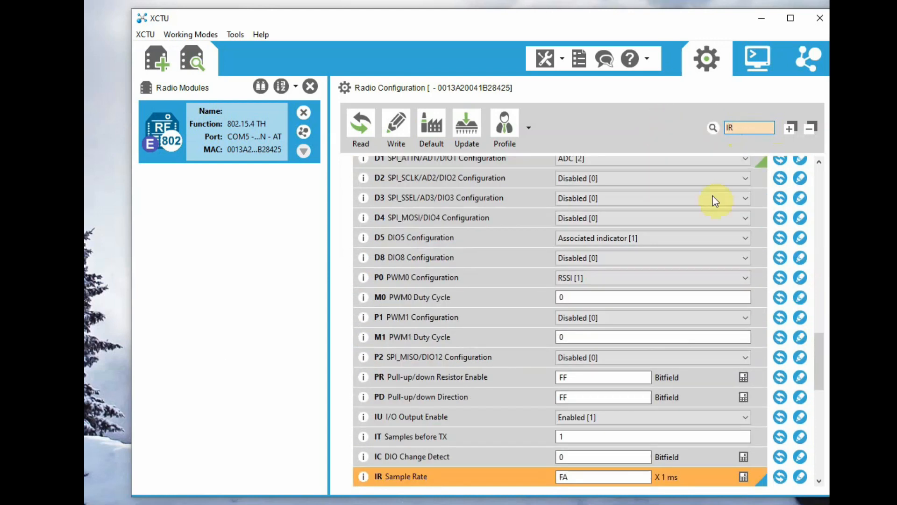
scroll("down", 3)
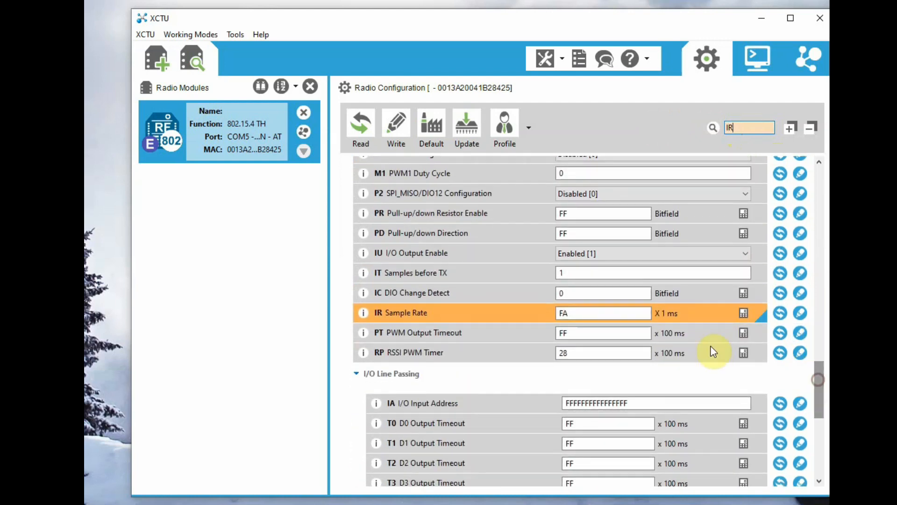
left_click(743, 313)
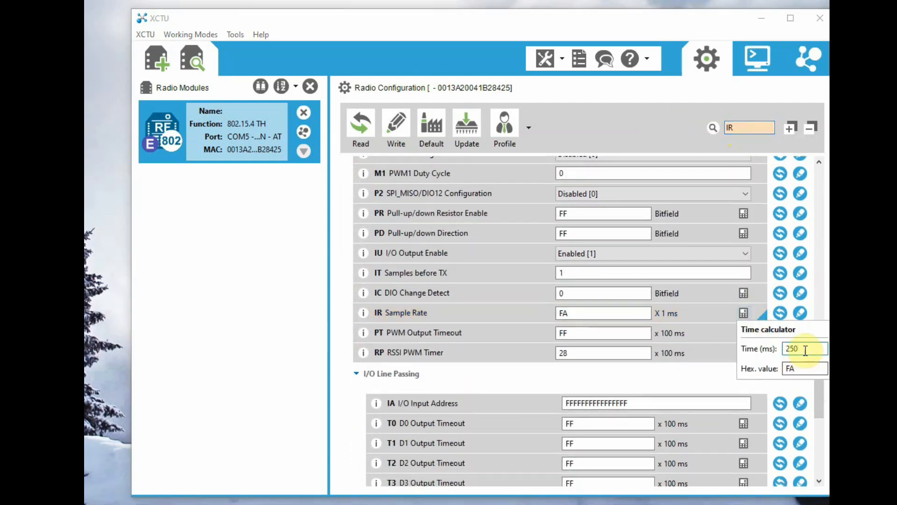
triple_click(804, 349)
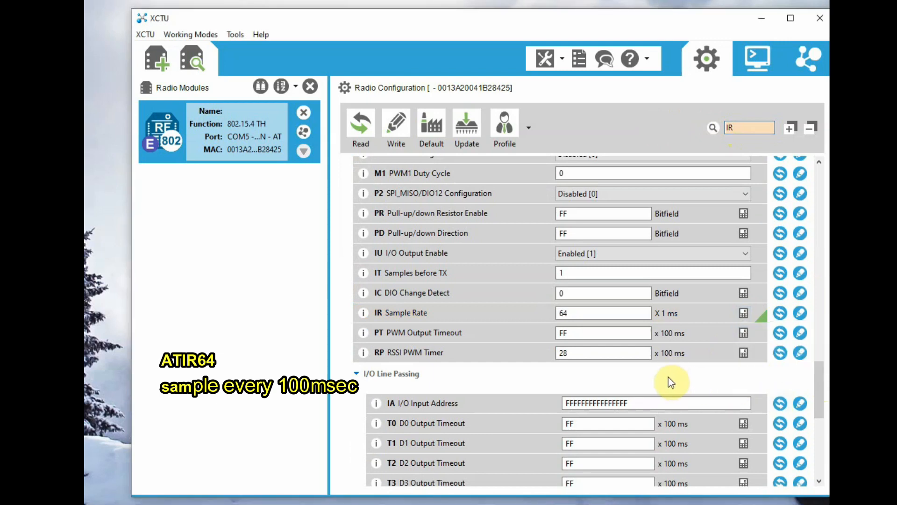
mouse_move(535, 134)
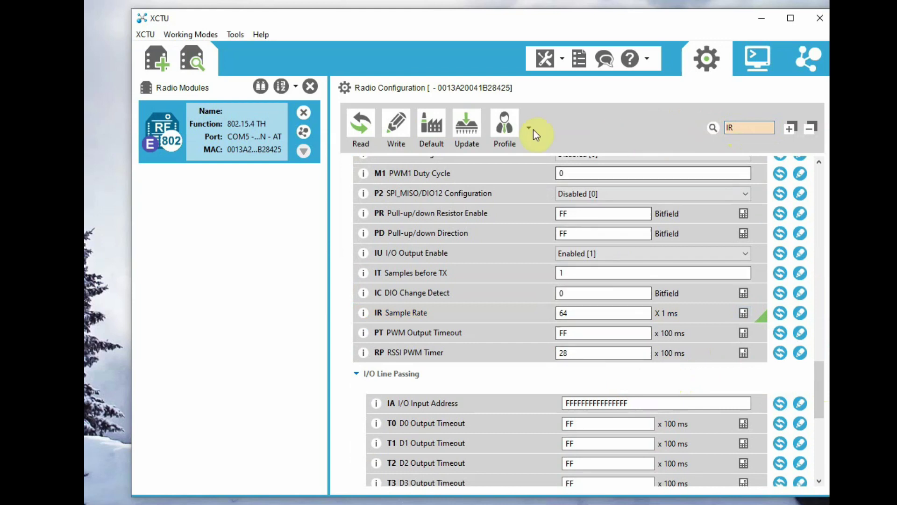
left_click(396, 125)
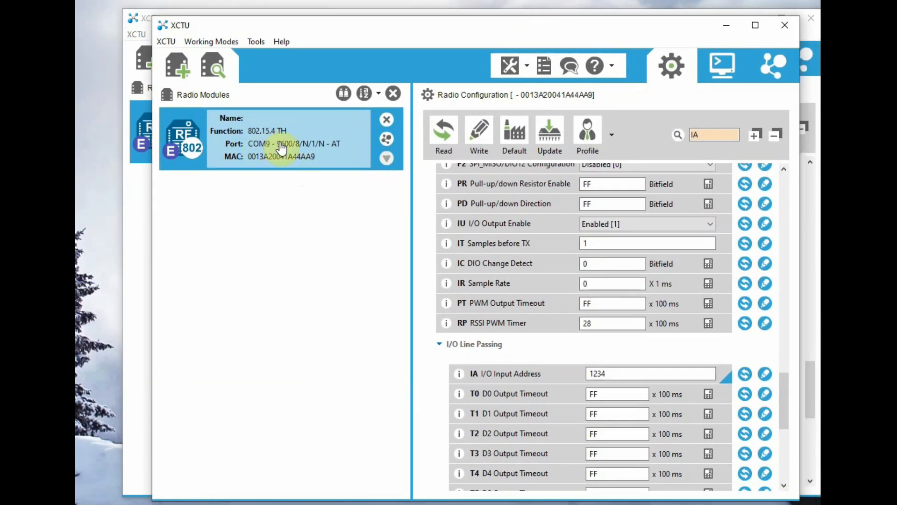
mouse_move(782, 393)
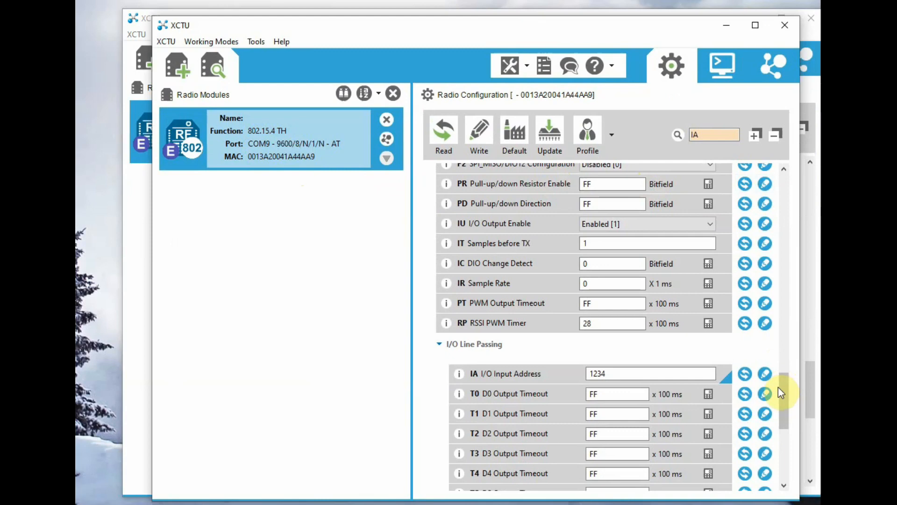
Scroll the second module's settings to view DL 1234 and MY 5678.
scroll("up", 3)
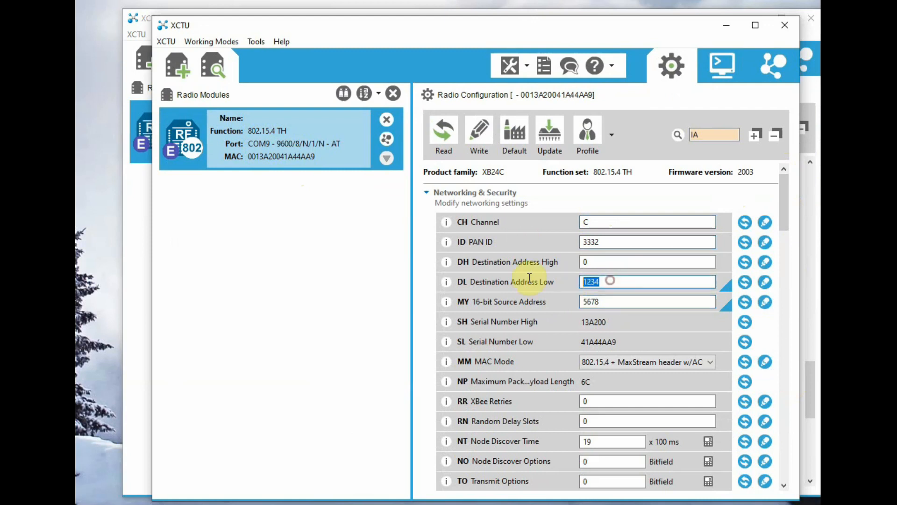
mouse_move(734, 200)
type("P0")
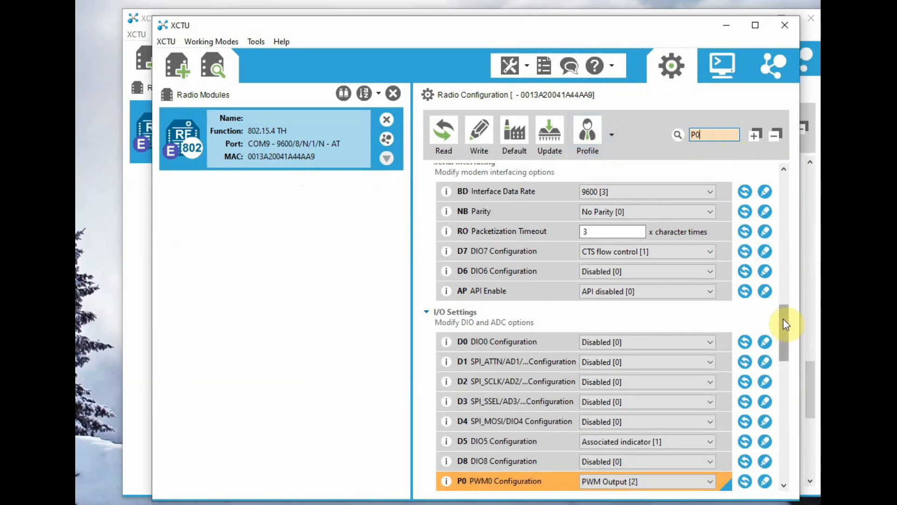
Set the second module's P1 PWM1 line to PWM Output [2].
scroll("down", 3)
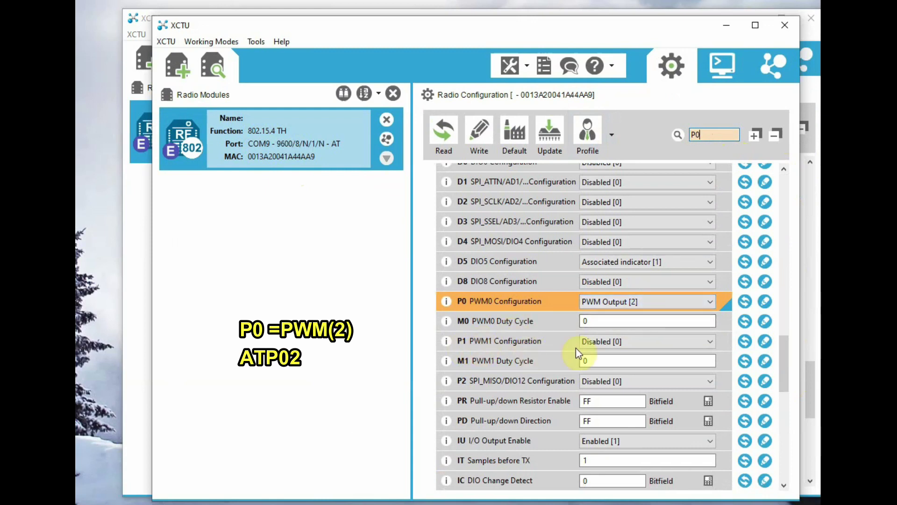
left_click(646, 341)
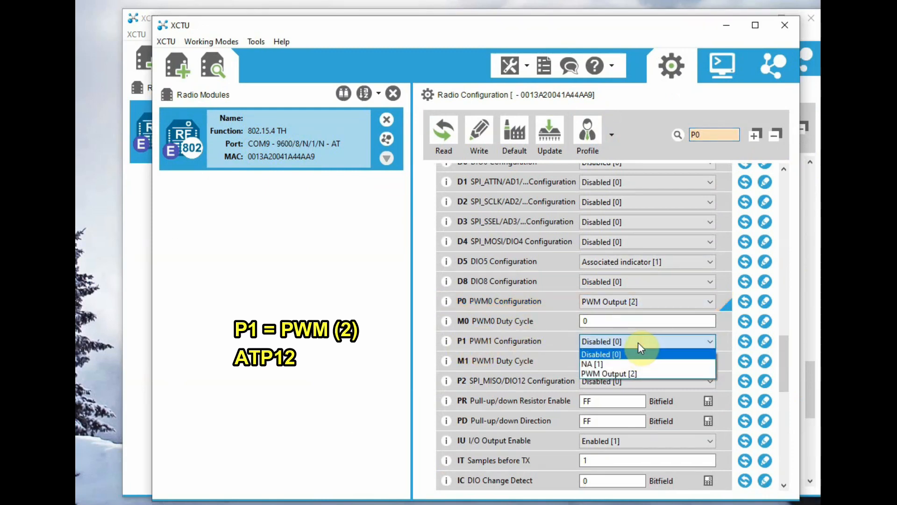
left_click(609, 373)
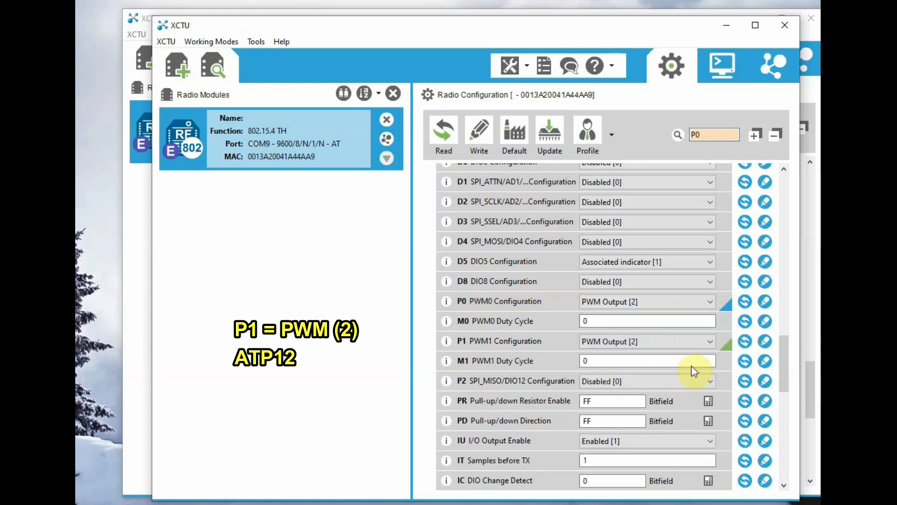
left_click(714, 135)
type("IA")
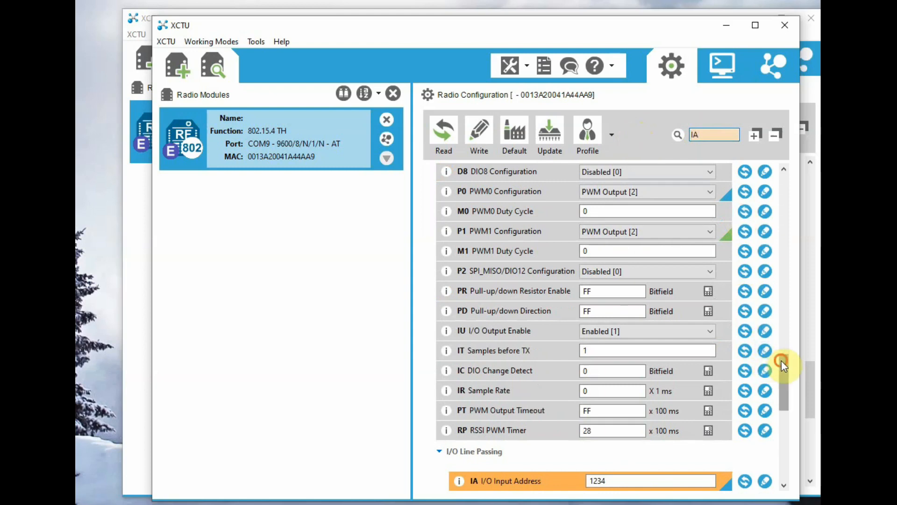
Confirm the second module's IA value is 1234, then show its serial console.
scroll("down", 3)
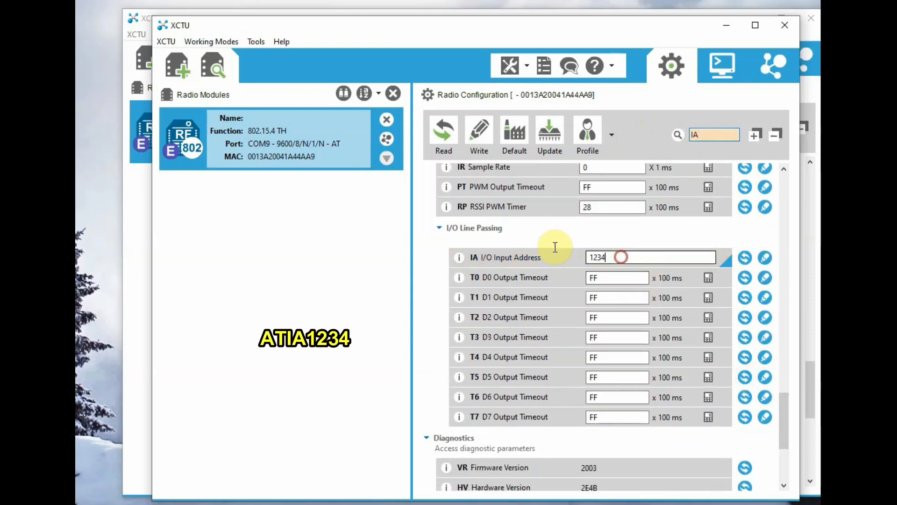
left_click(479, 135)
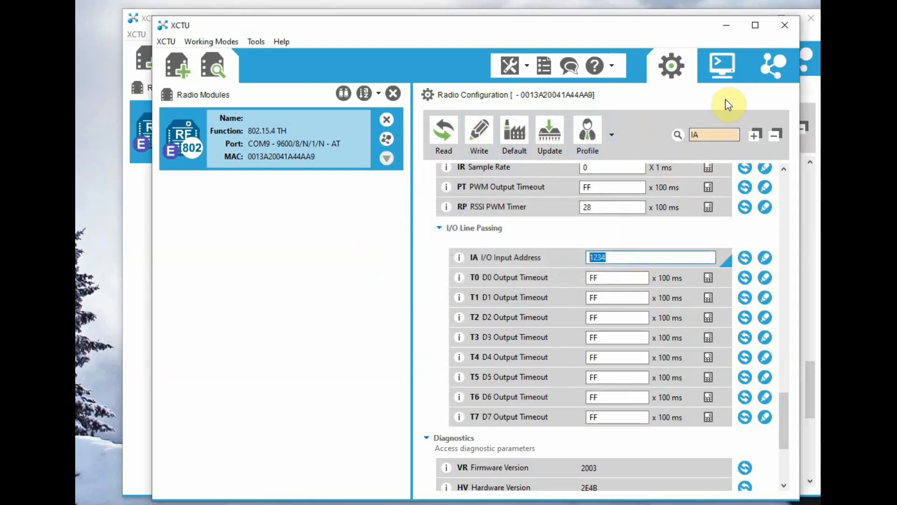
left_click(722, 66)
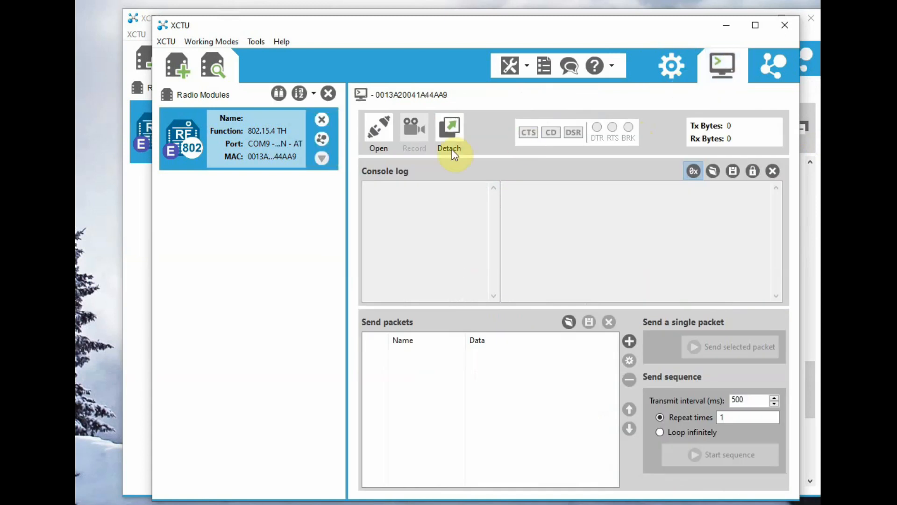
Open the serial connection to receive 976 bytes of sample packets, then close it.
left_click(378, 131)
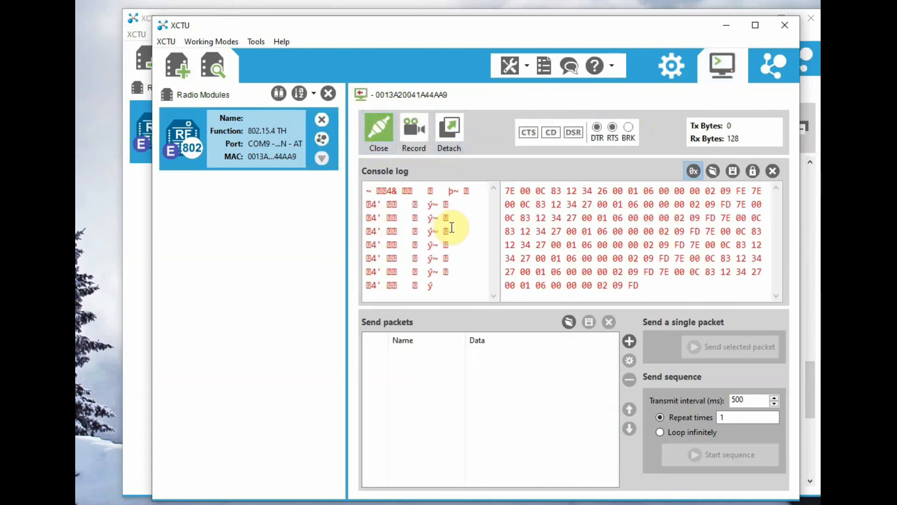
mouse_move(379, 126)
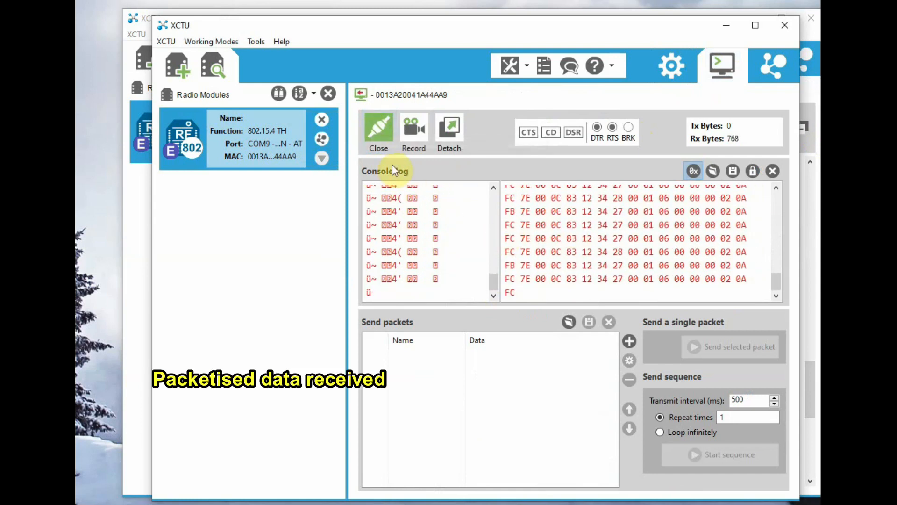
left_click(378, 129)
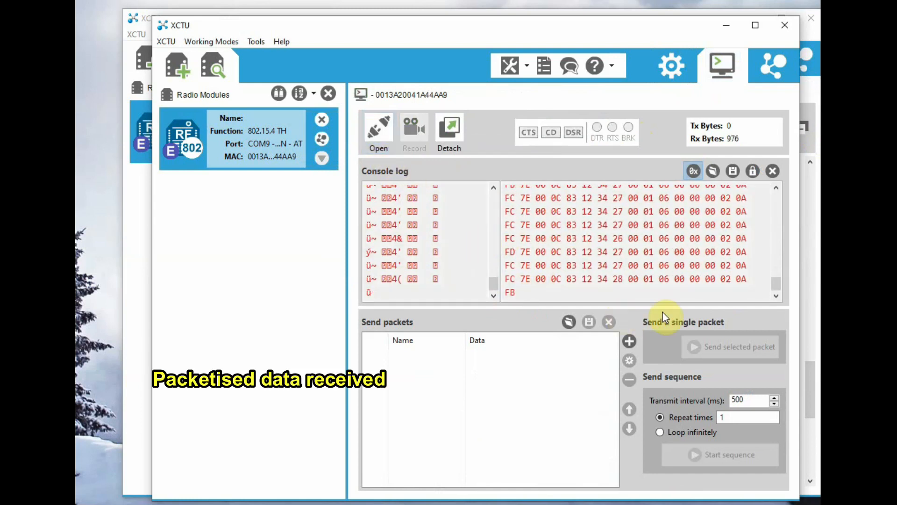
mouse_move(624, 265)
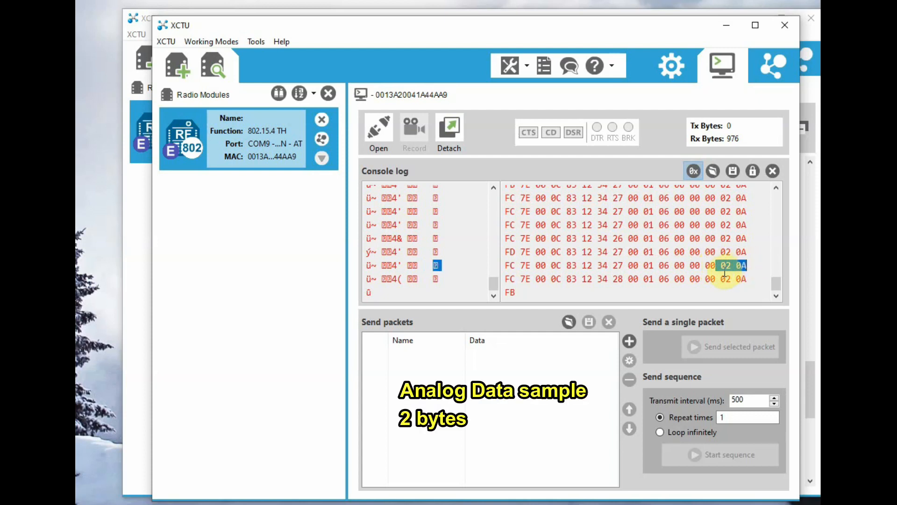
mouse_move(655, 290)
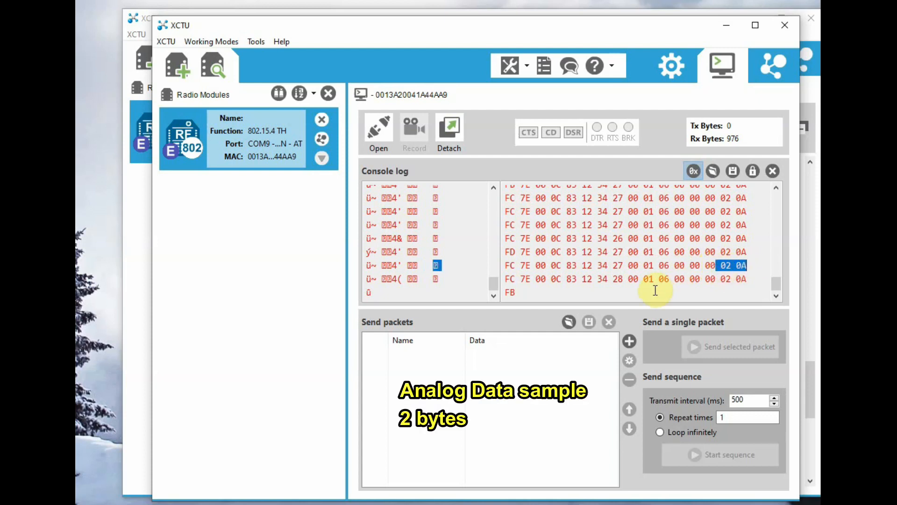
mouse_move(657, 300)
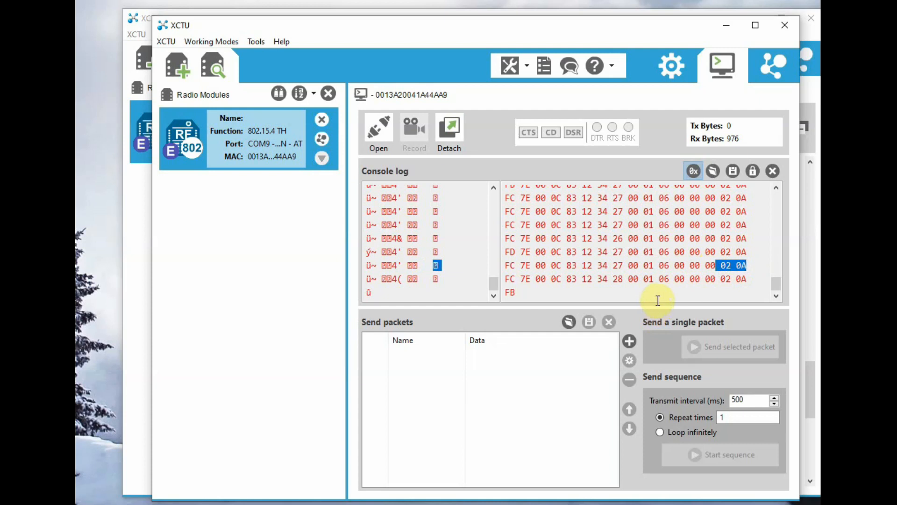
mouse_move(628, 337)
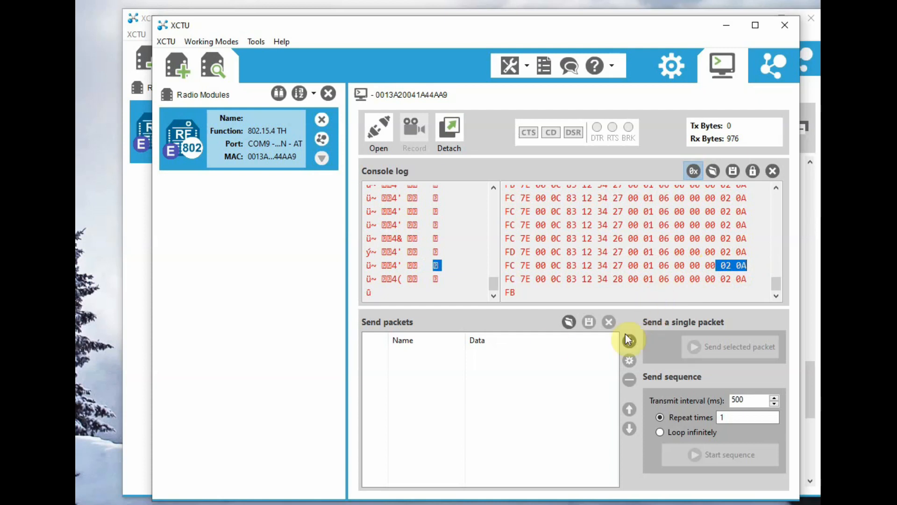